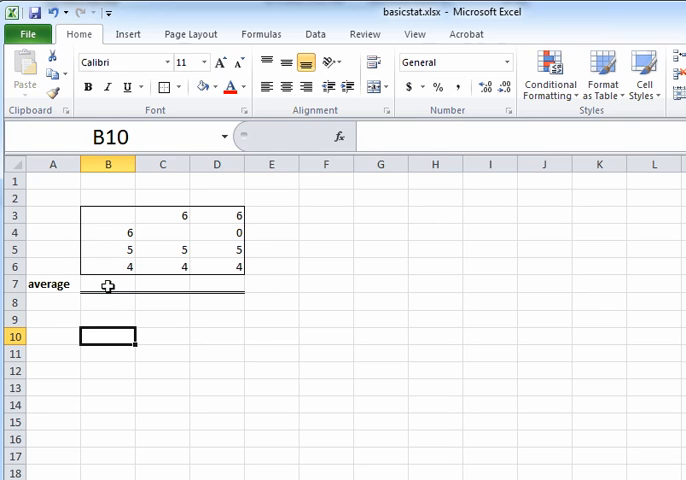
Enter =AVERAGE(B3:B6) in B7, giving 5 as the column B average.
{"action": "type", "text": "=averag"}
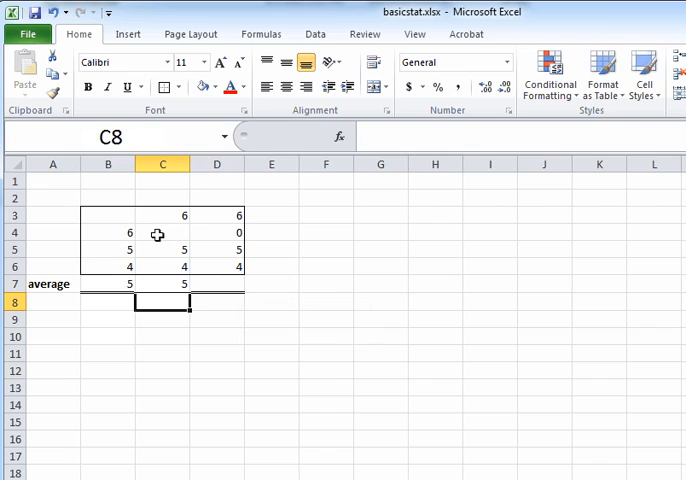
Enter =AVERAGE(D3:D6) in D7, returning 3.75, then review the column C average formula.
{"action": "left_click", "coordinate": [162, 232]}
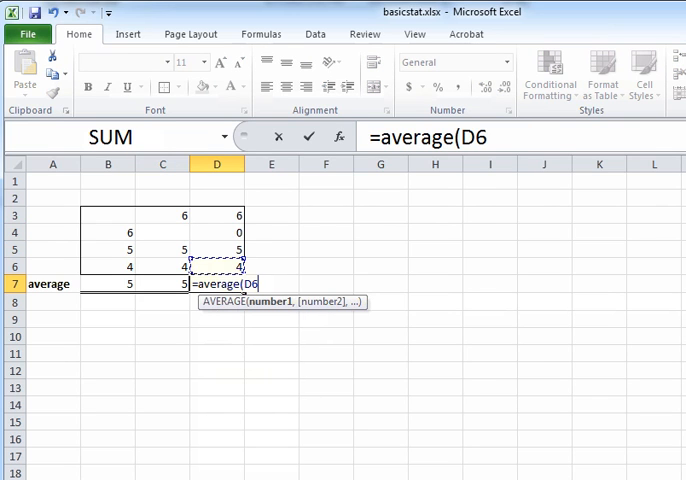
{"action": "left_click_drag", "start_coordinate": [216, 264], "coordinate": [216, 216]}
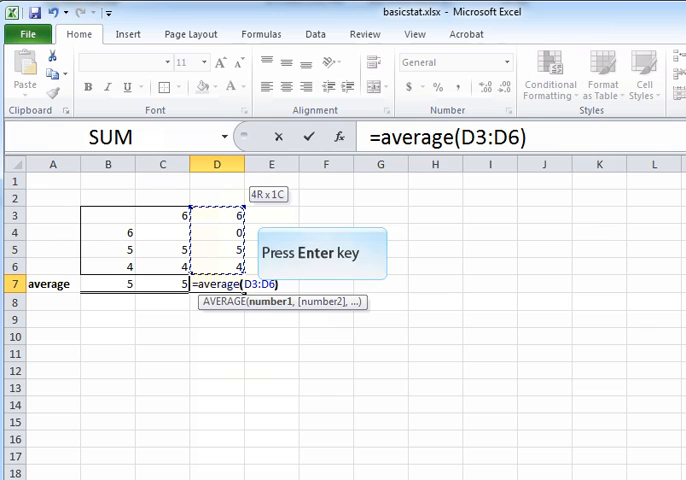
{"action": "key", "text": "Return"}
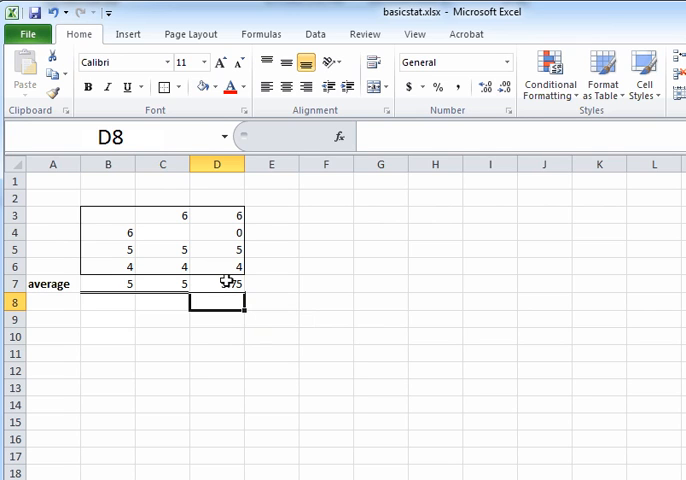
{"action": "left_click", "coordinate": [164, 284]}
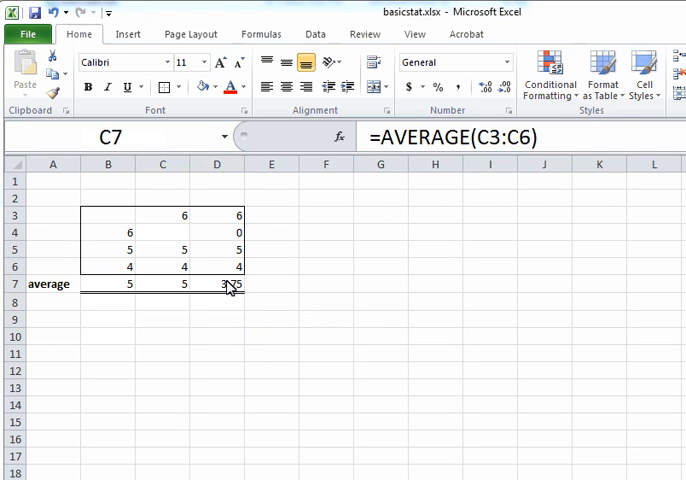